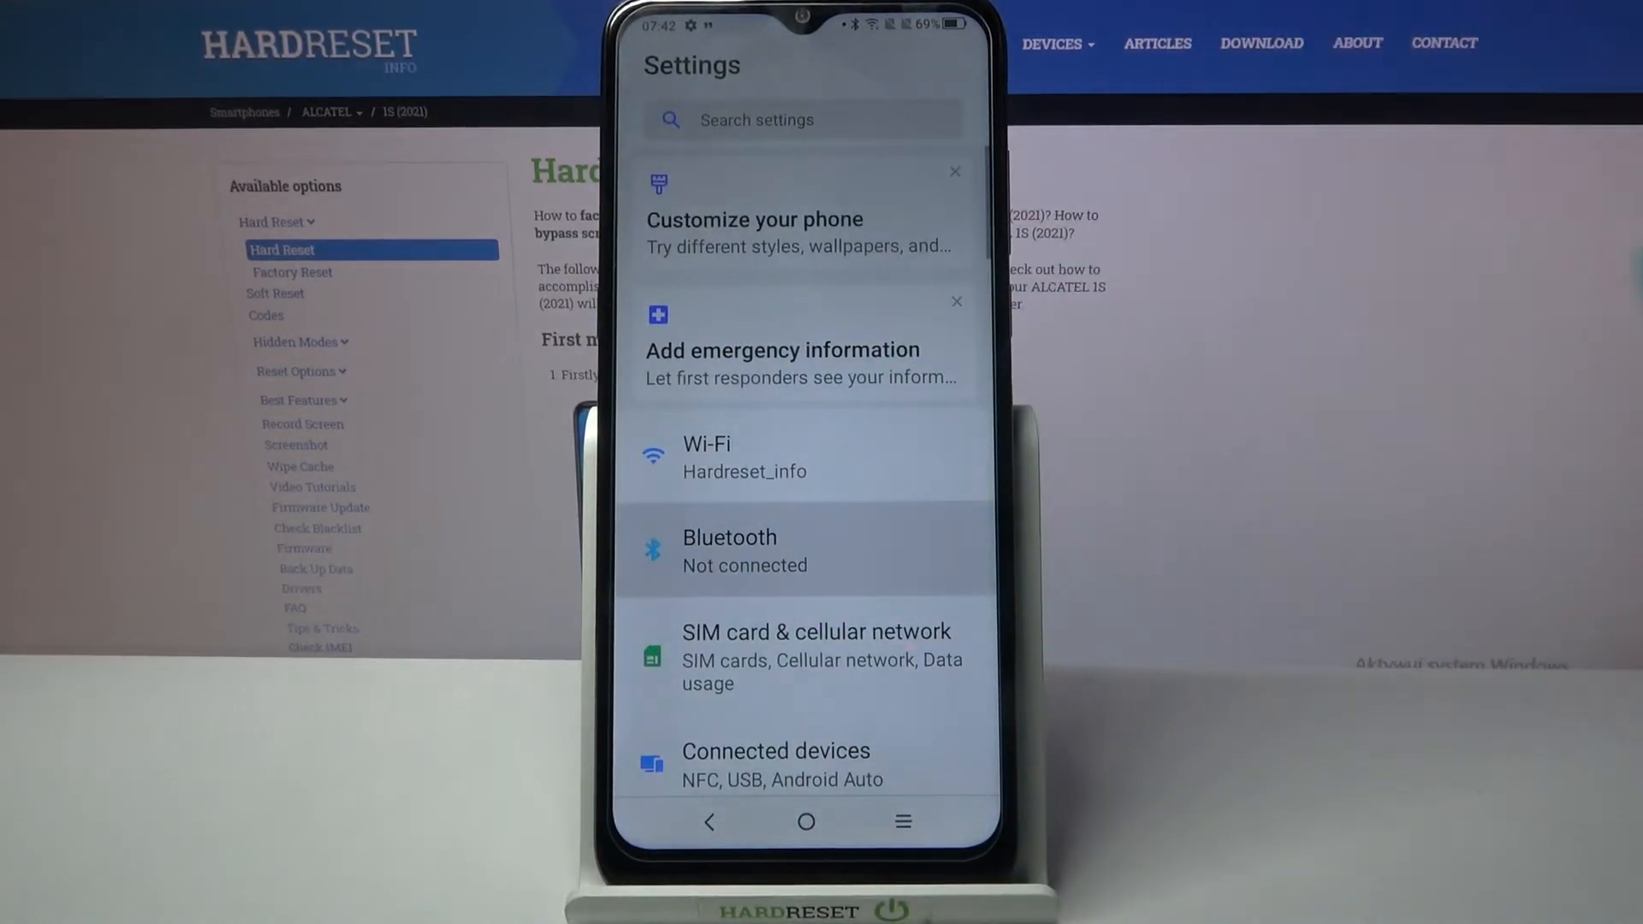
- Turn Bluetooth on and scan for new devices, finding TCL 20 Pro 5G
left_click(730, 549)
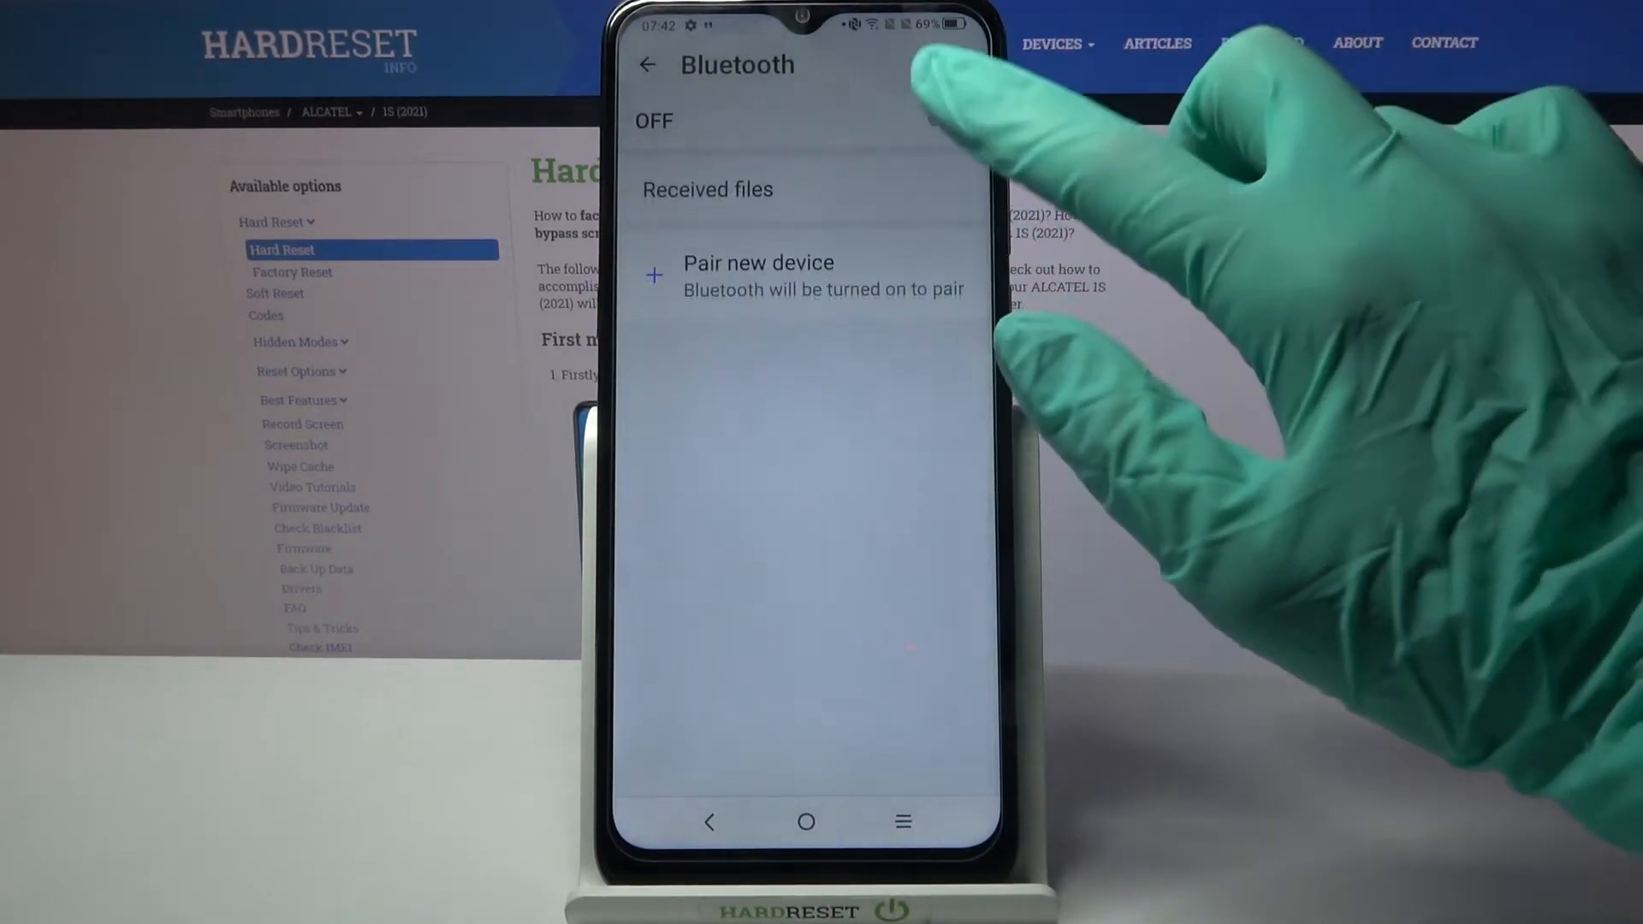
left_click(942, 117)
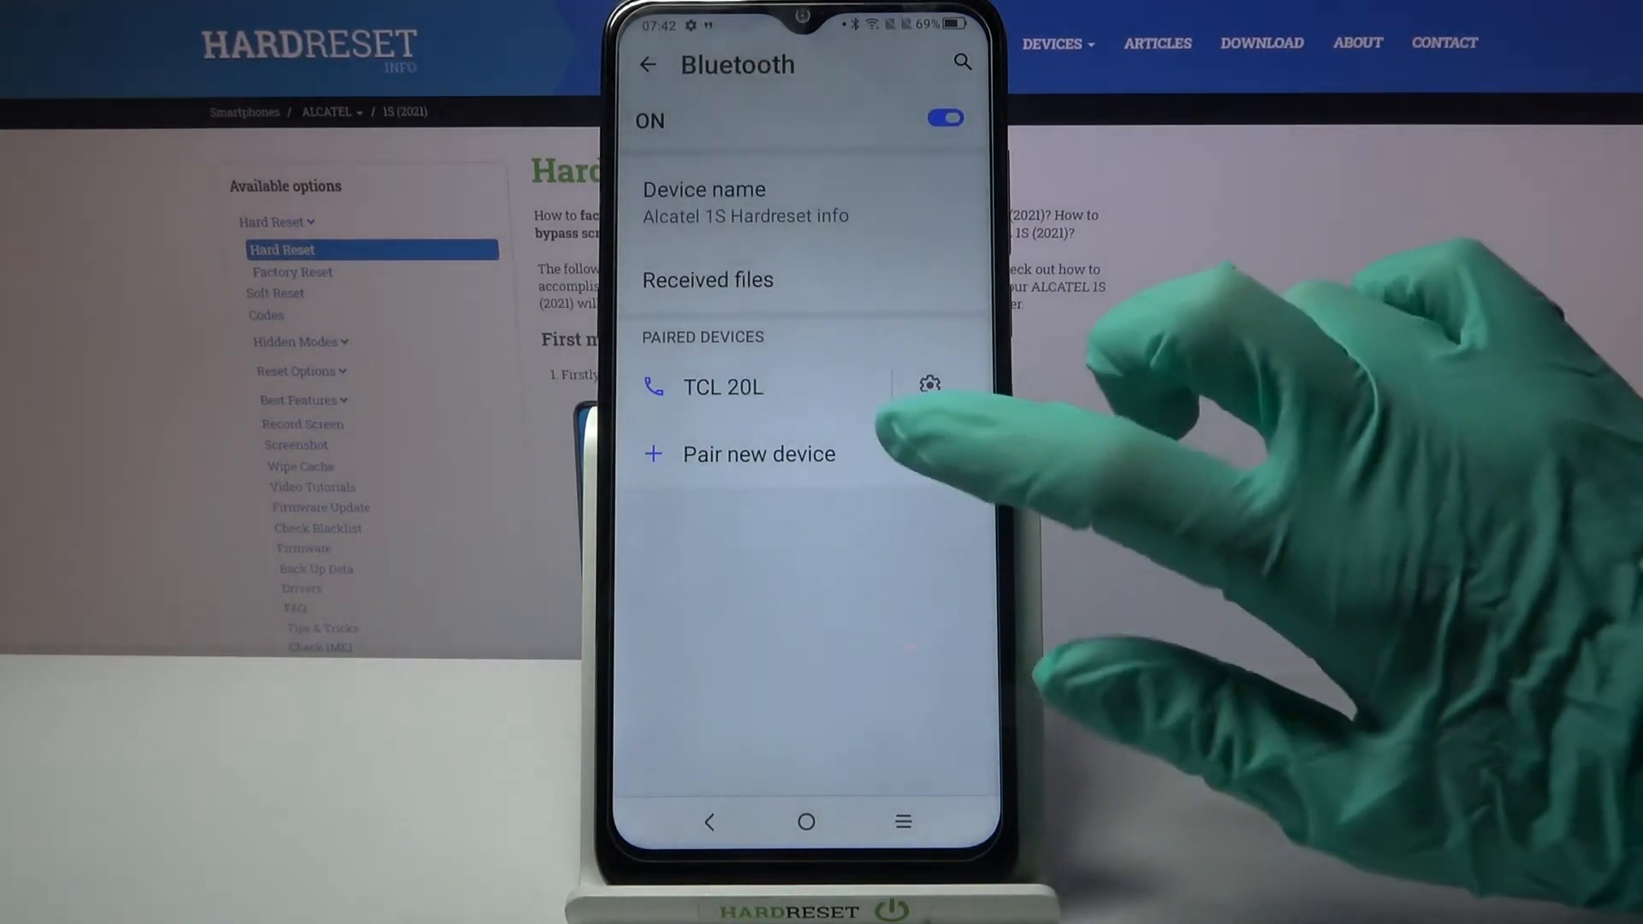
left_click(758, 453)
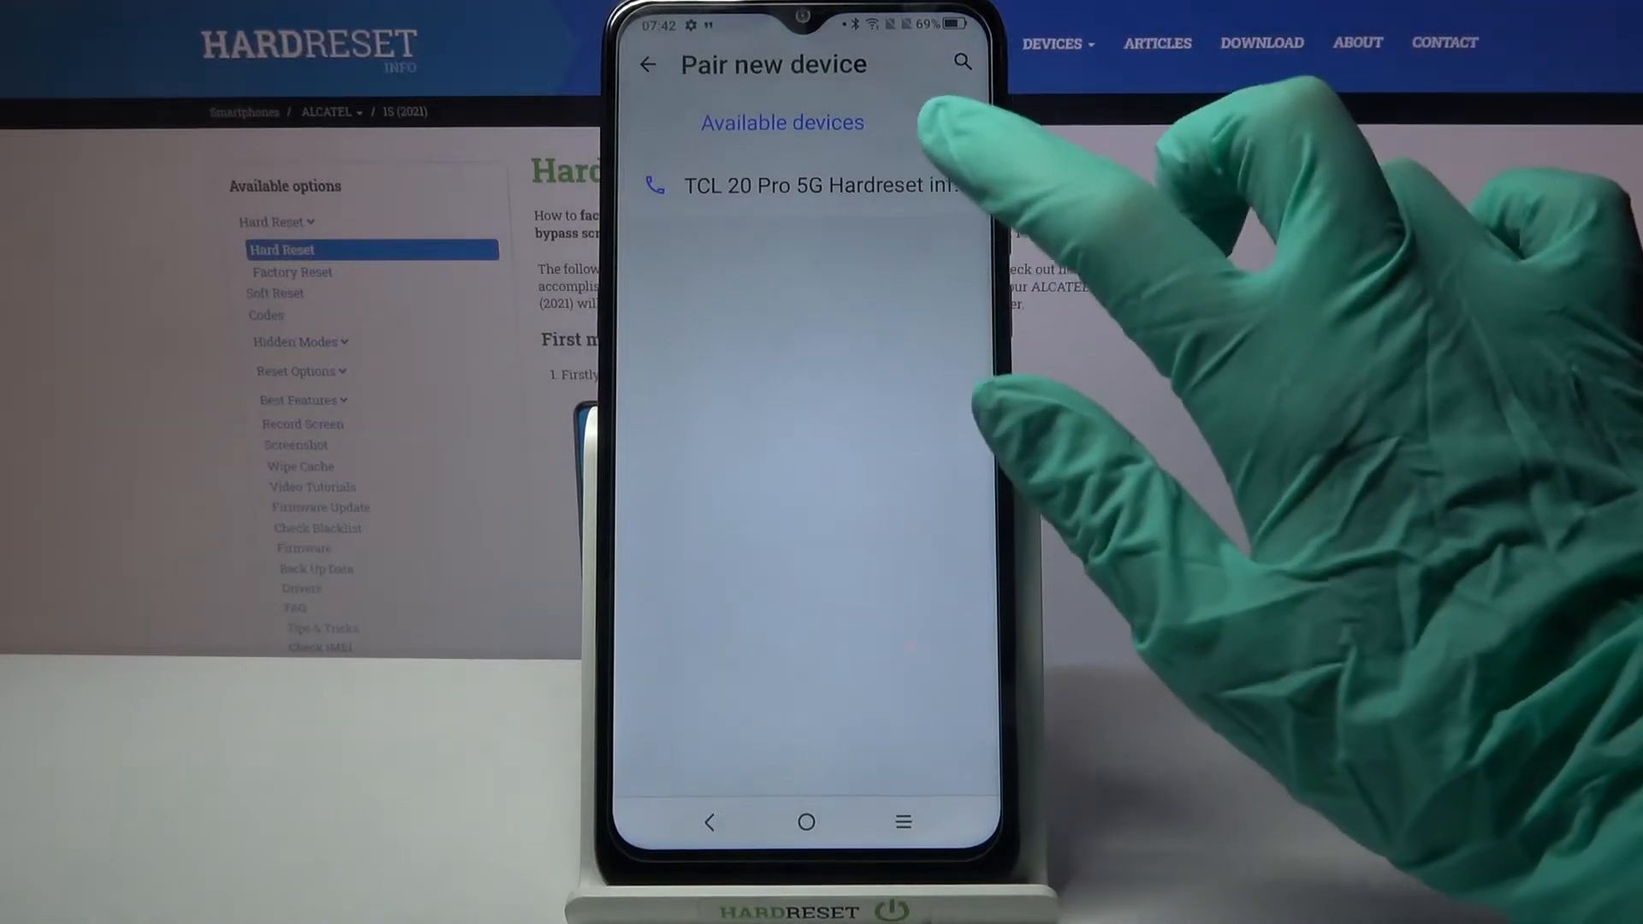
- Pair with TCL 20 Pro 5G Hardreset info by accepting its pairing code
left_click(817, 186)
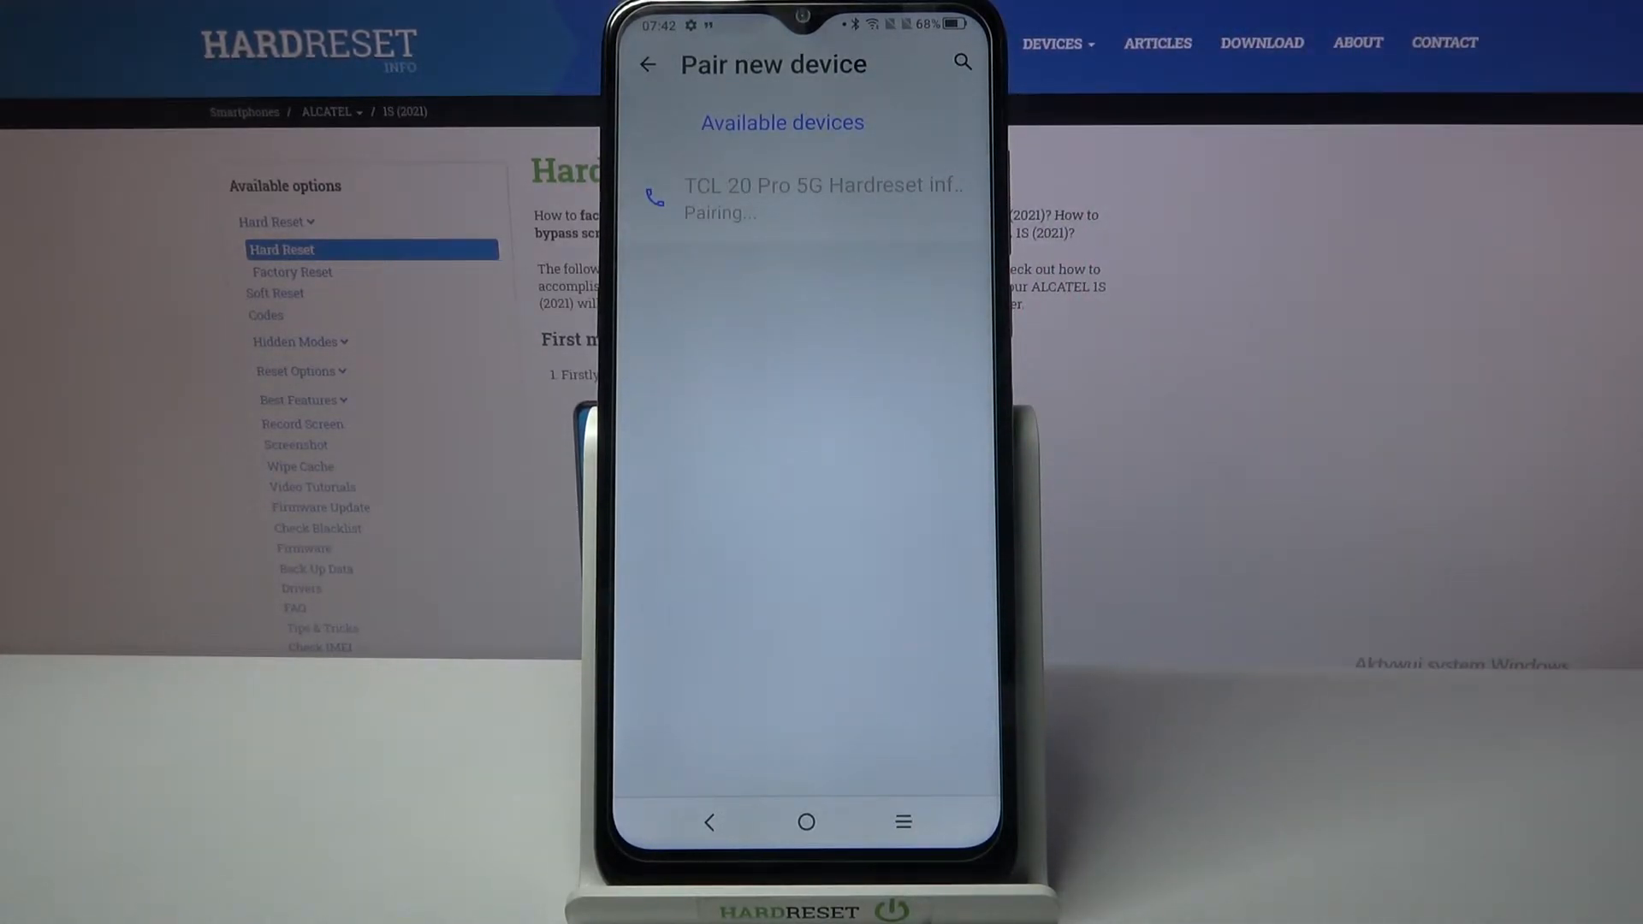
left_click(822, 199)
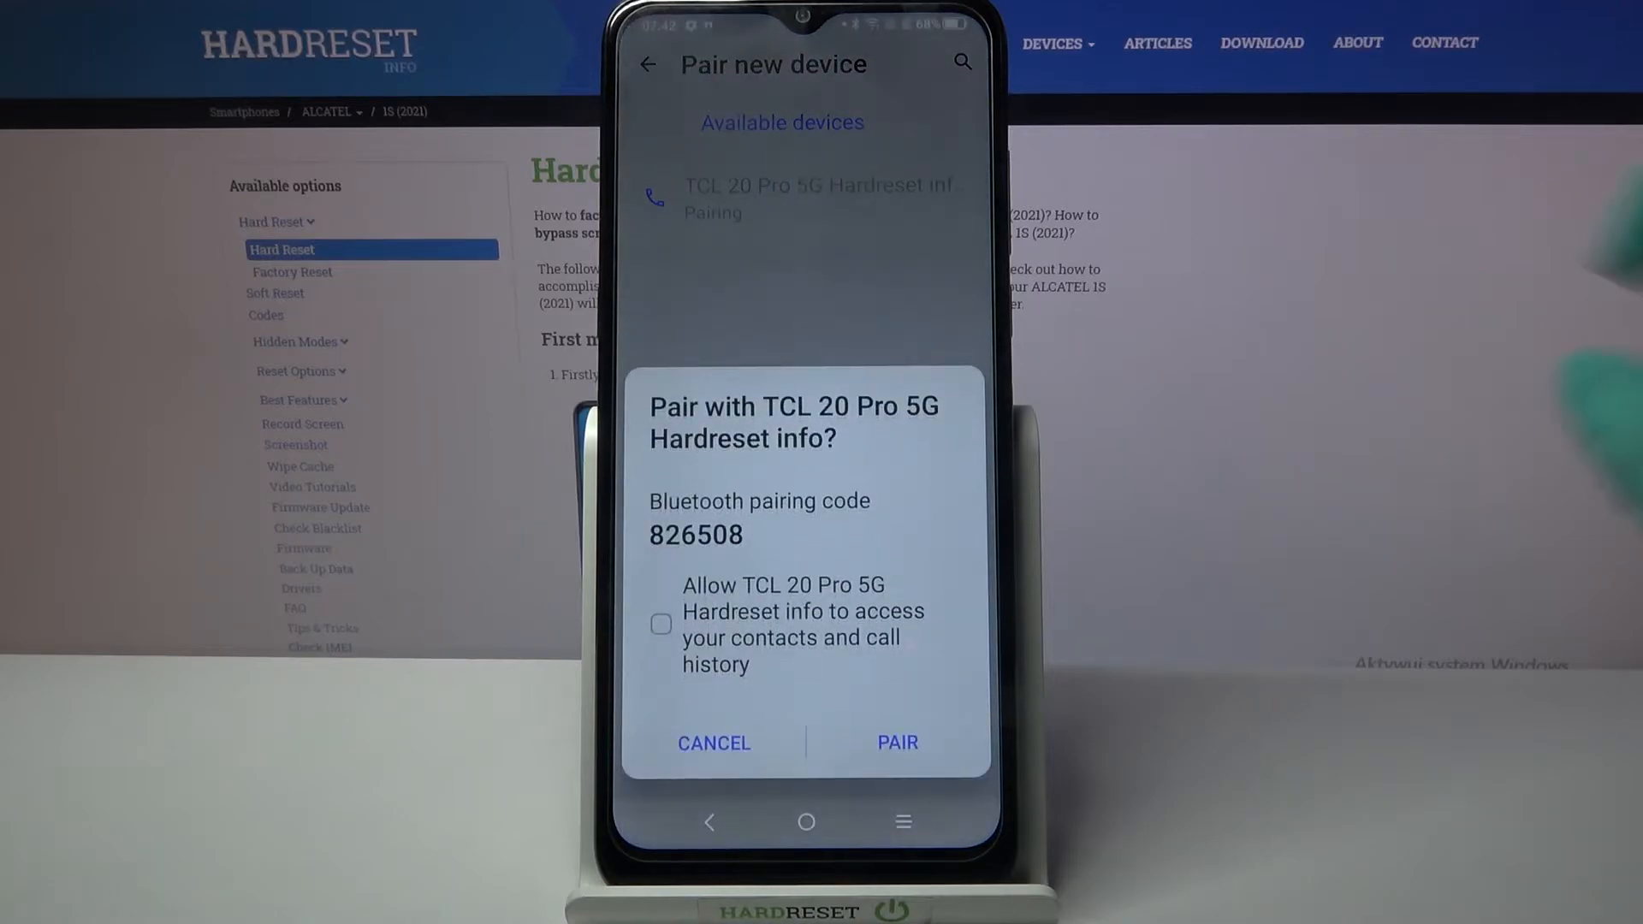
left_click(896, 742)
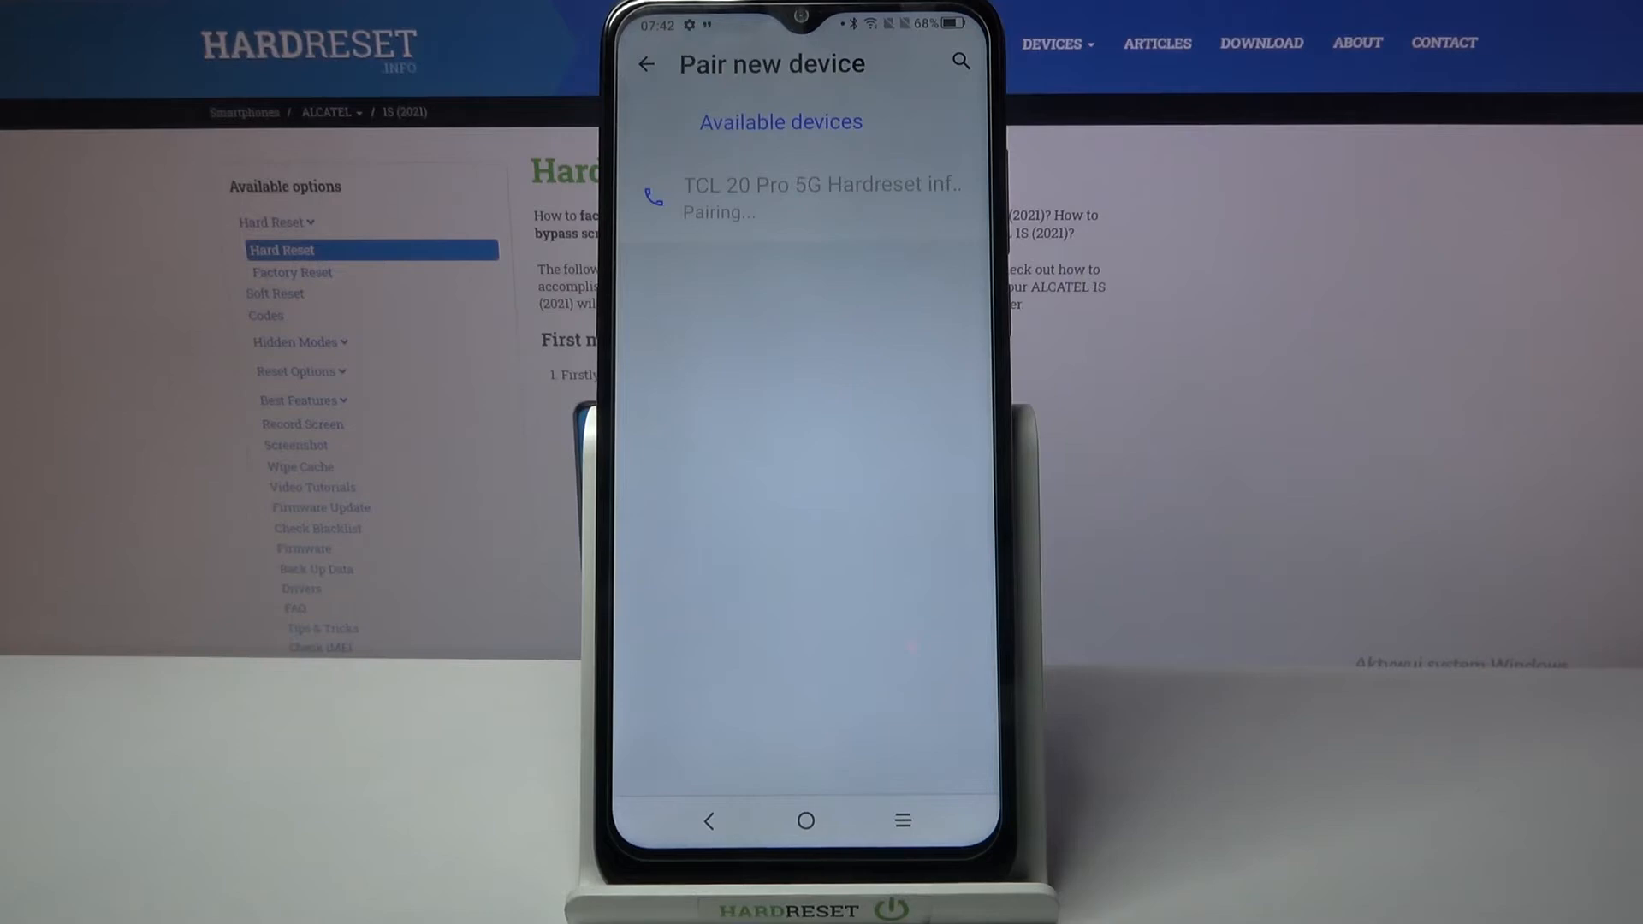
left_click(647, 64)
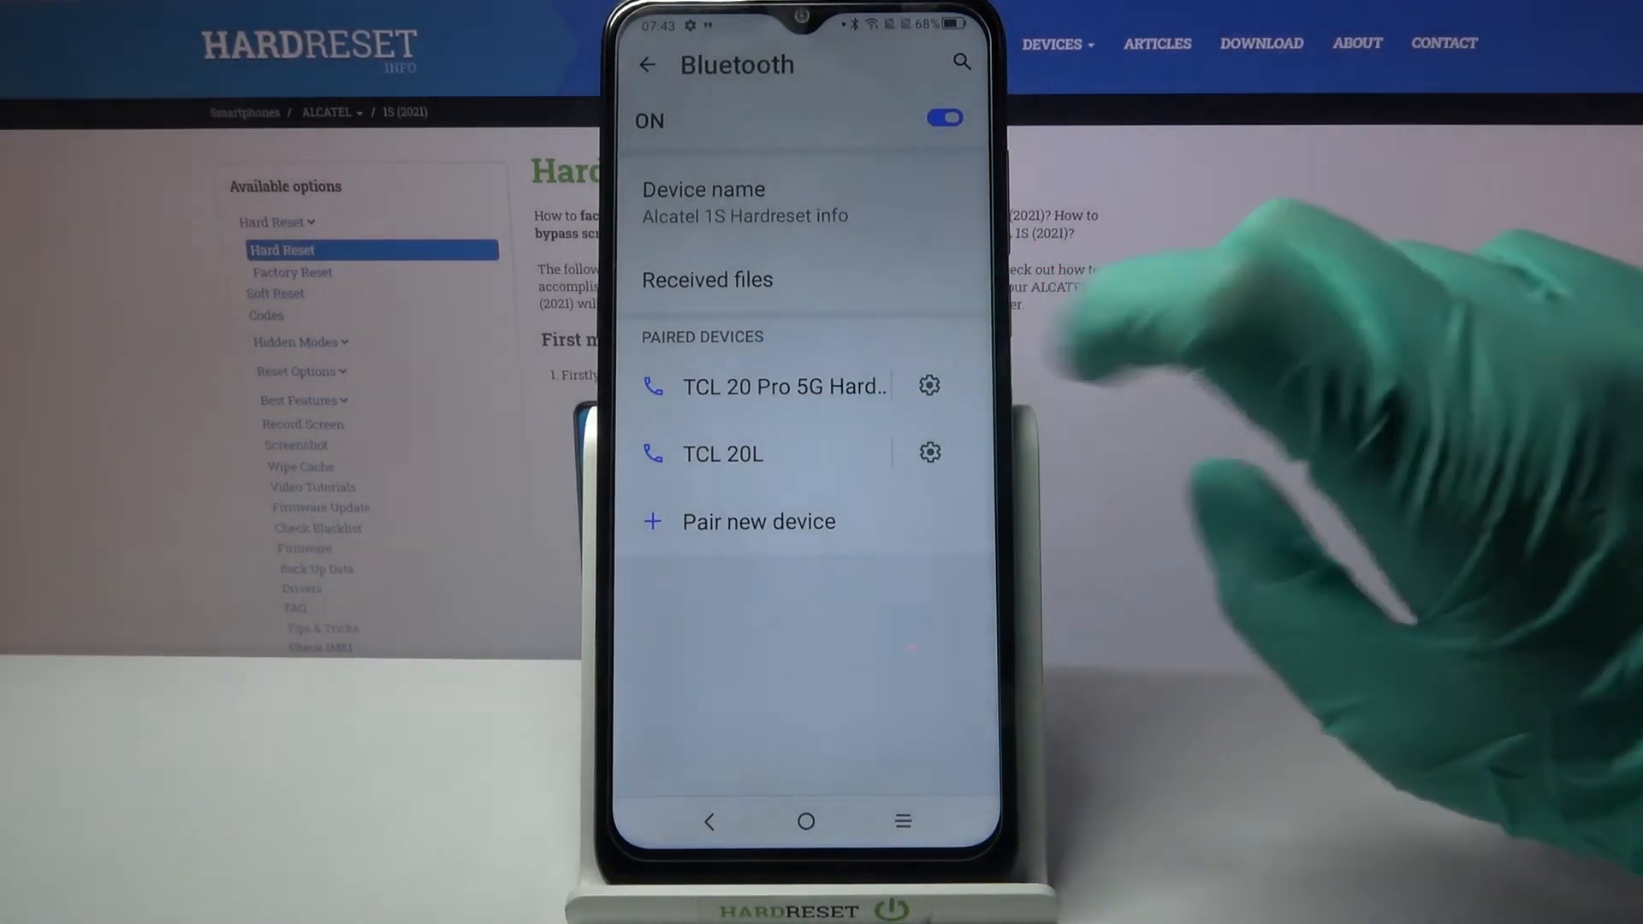
- Forget the TCL 20 Pro 5G from its device details, confirming with Forget Device
left_click(784, 386)
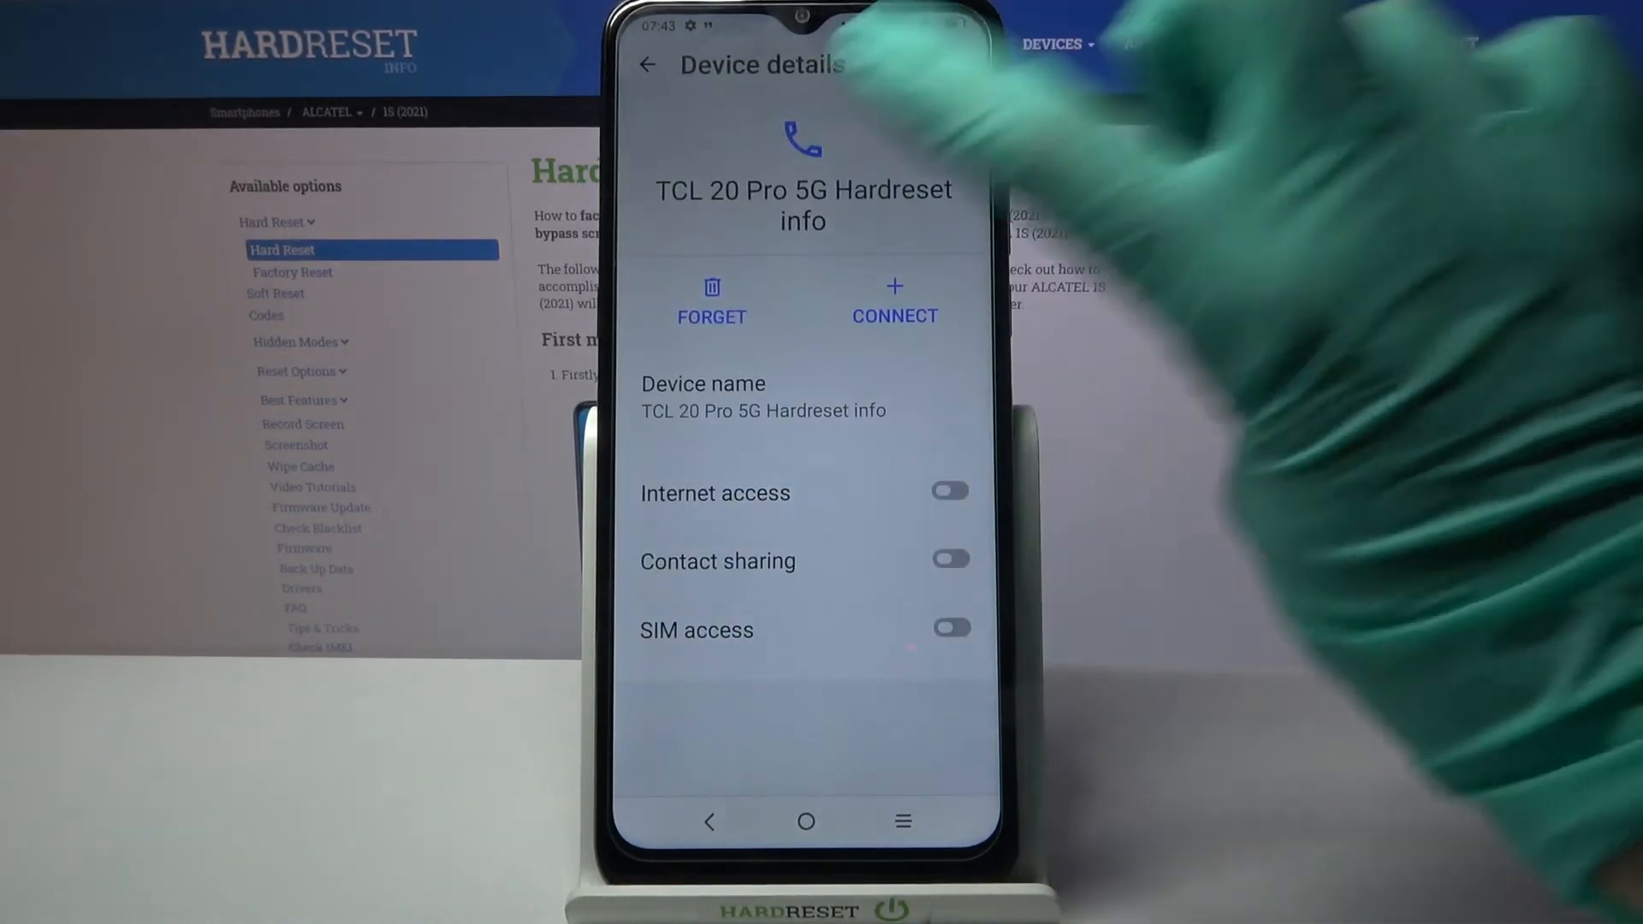
left_click(711, 304)
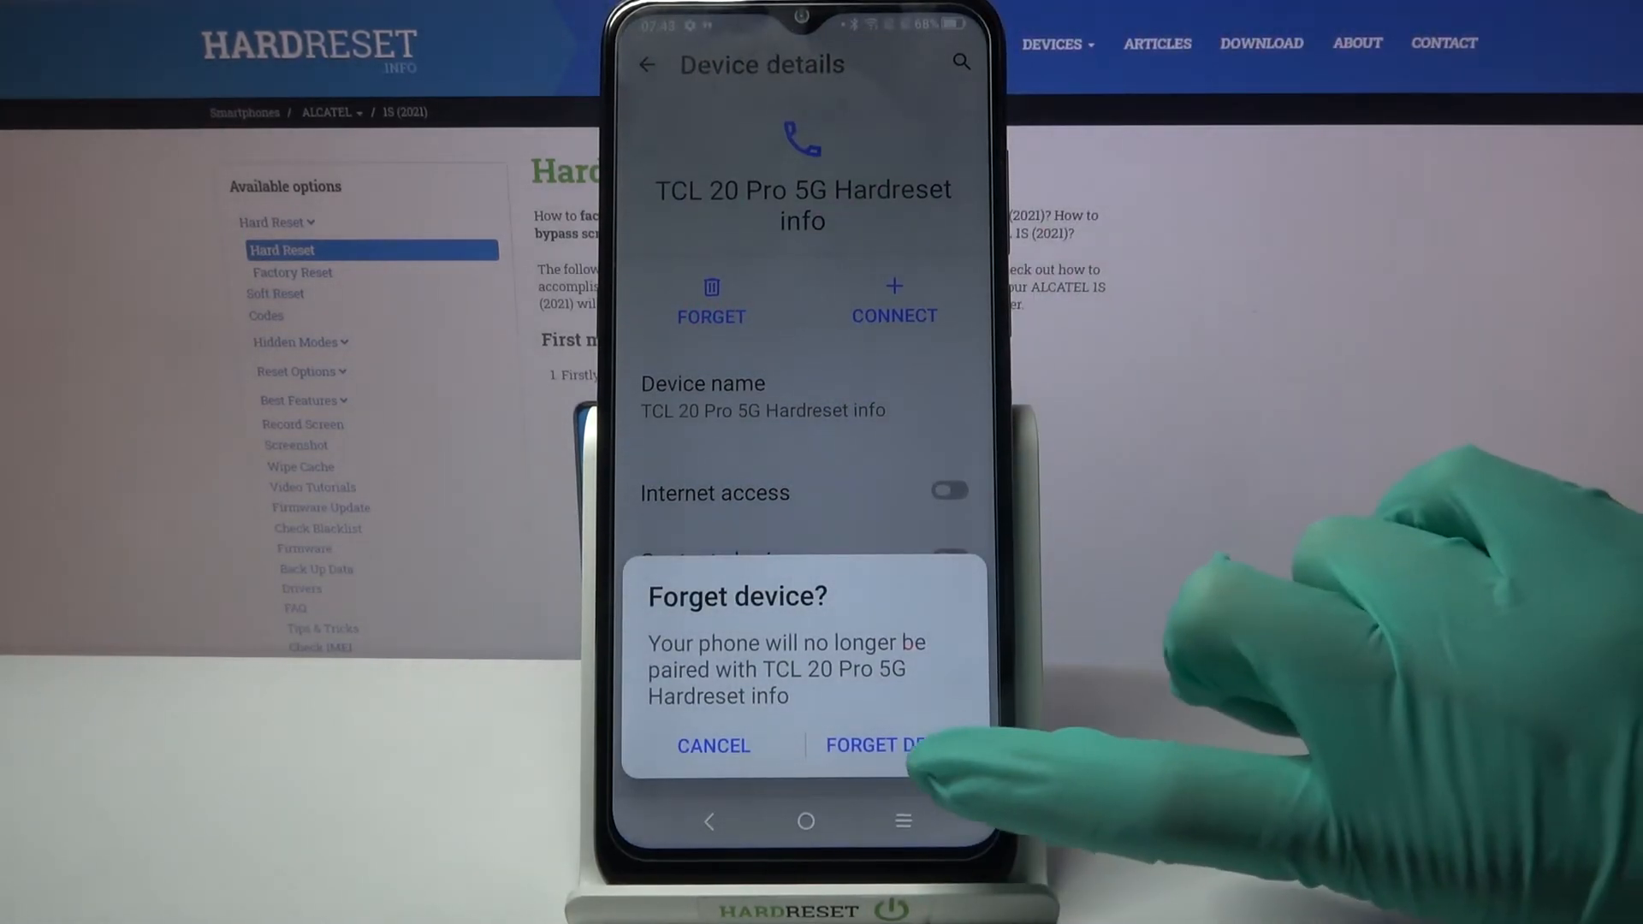
left_click(878, 745)
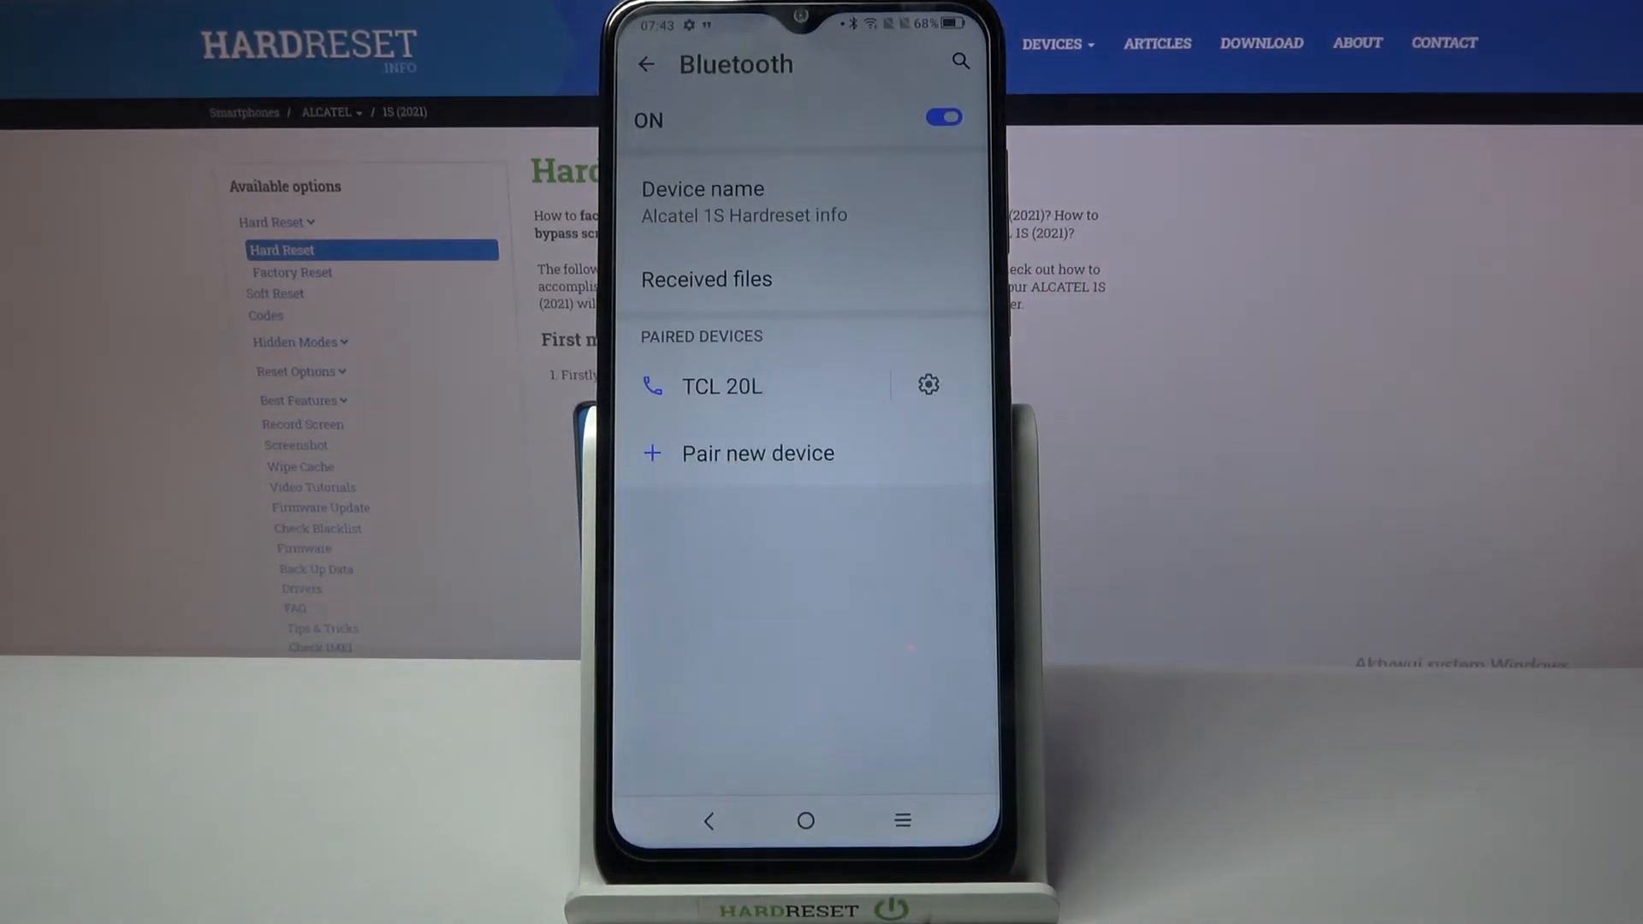